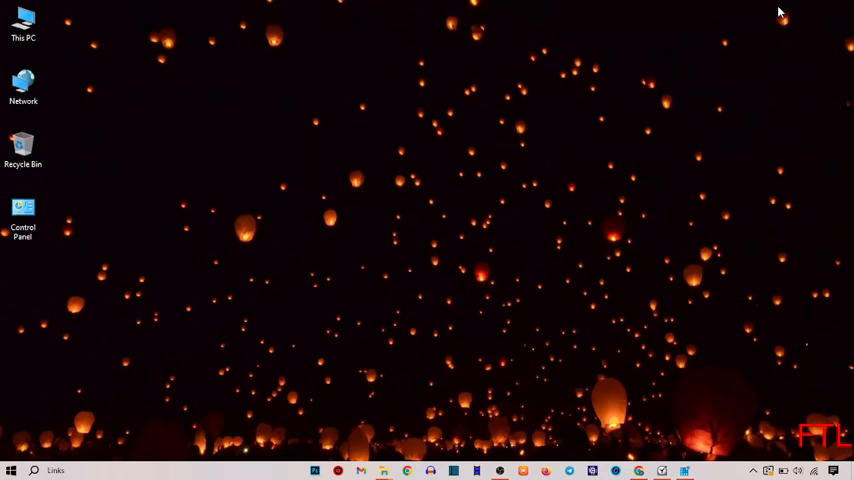
pyautogui.moveTo(490, 185)
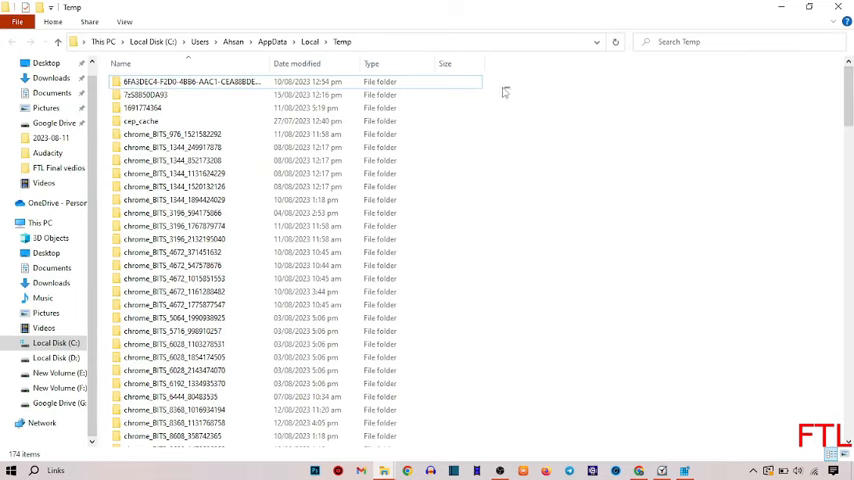
pyautogui.moveTo(480, 97)
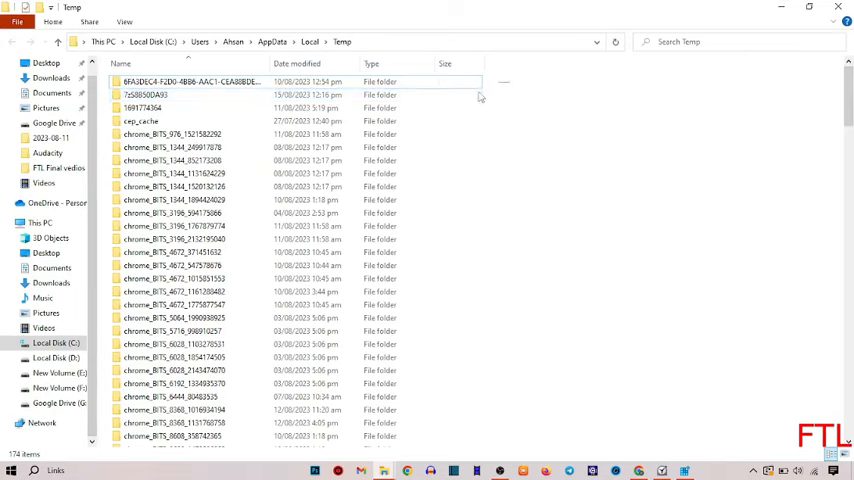
# - Scroll through the local Temp folder's files before clearing it
pyautogui.scroll(-3)
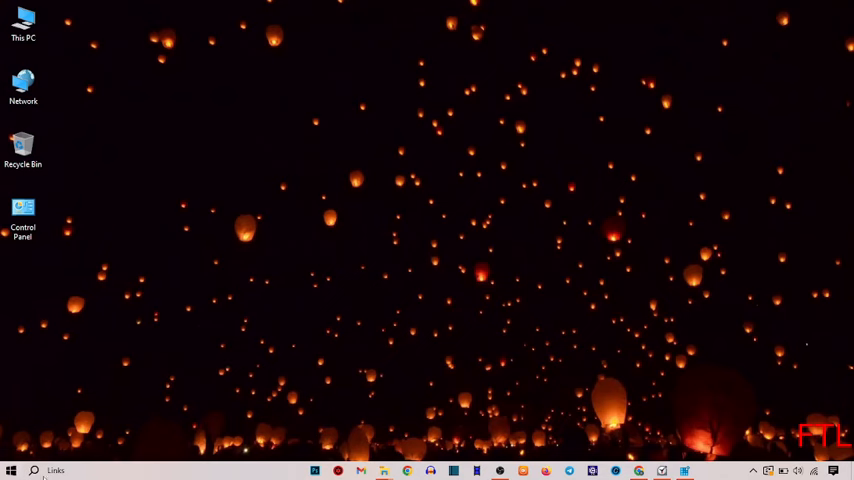
# - Open the taskbar search box to look up Registry Editor
pyautogui.click(11, 470)
pyautogui.write('reg')
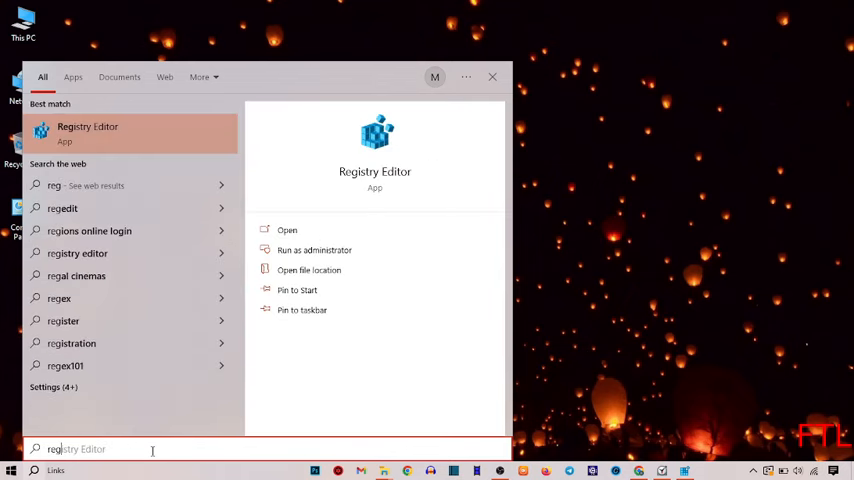
pyautogui.moveTo(131, 148)
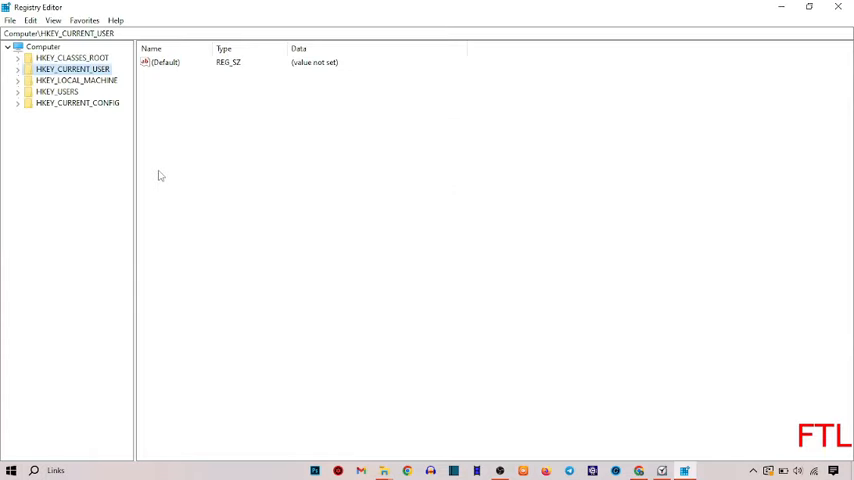
pyautogui.moveTo(673, 275)
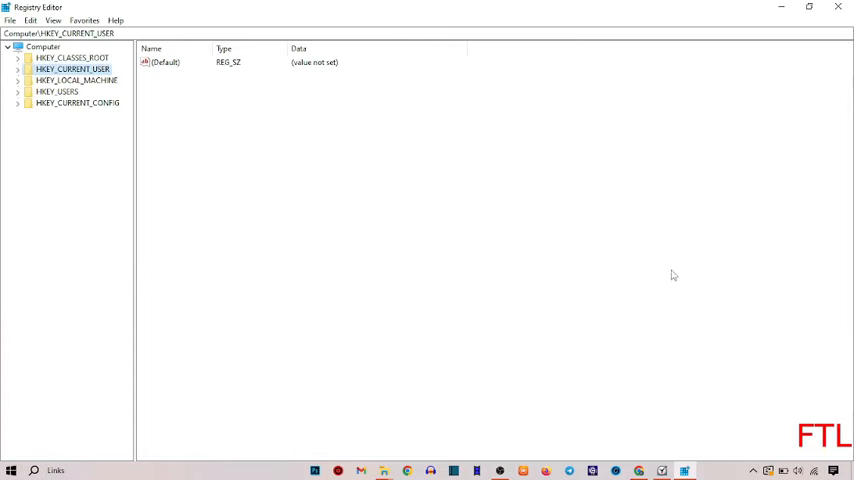
pyautogui.moveTo(78, 104)
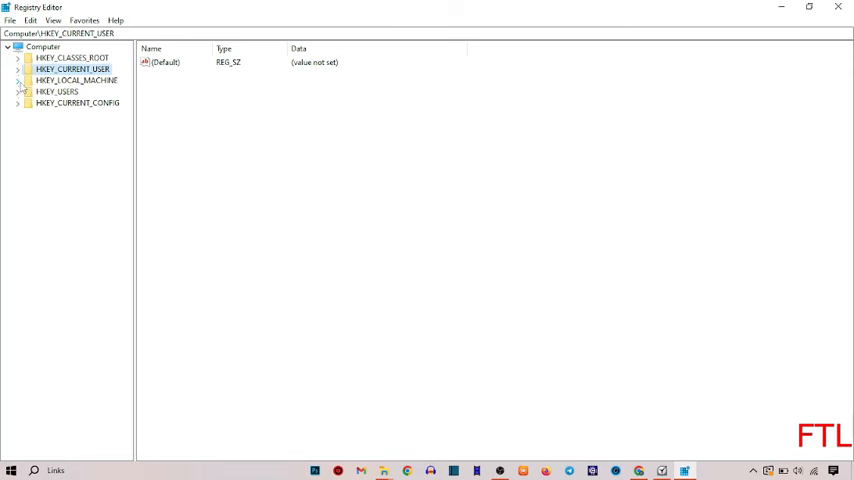
# - Expand HKEY_LOCAL_MACHINE and then SOFTWARE in the registry tree
pyautogui.click(18, 80)
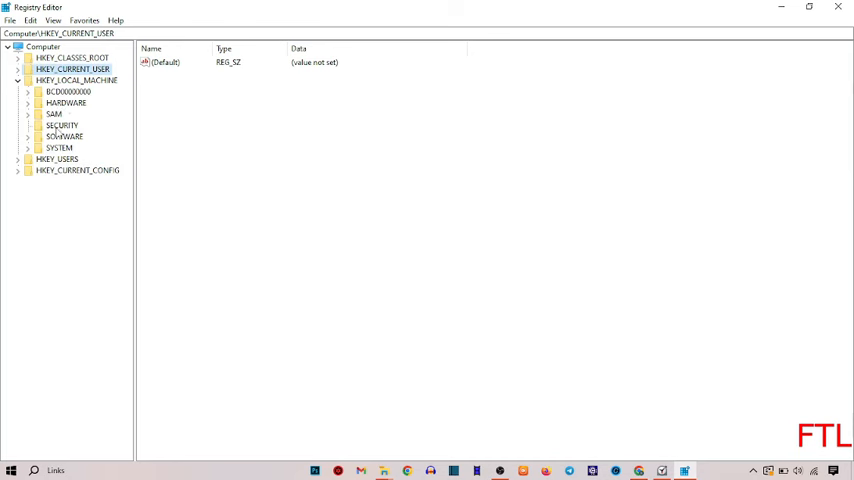
pyautogui.moveTo(81, 145)
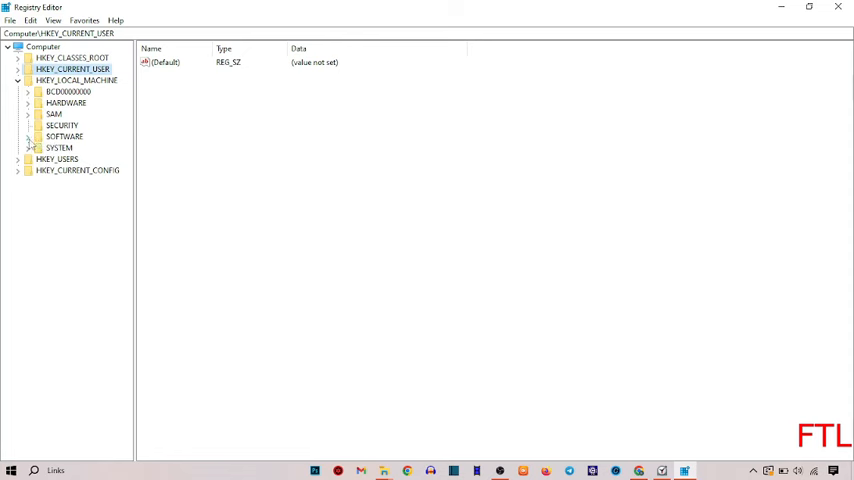
pyautogui.click(28, 136)
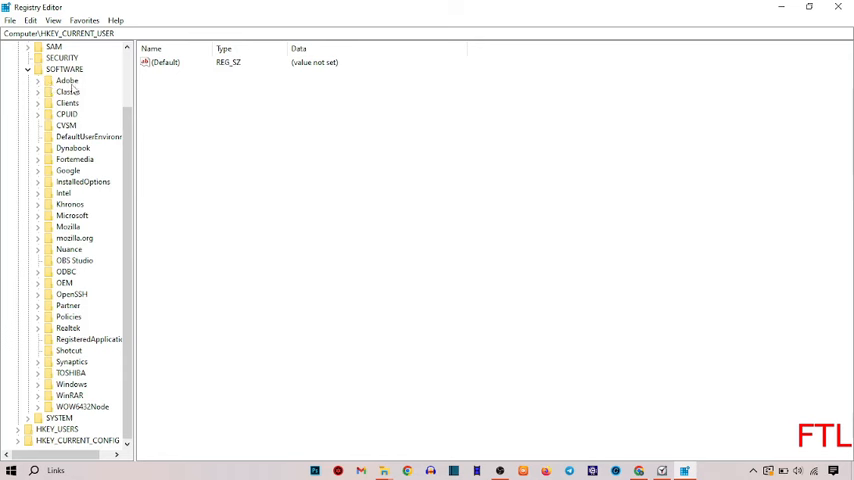
pyautogui.moveTo(72, 87)
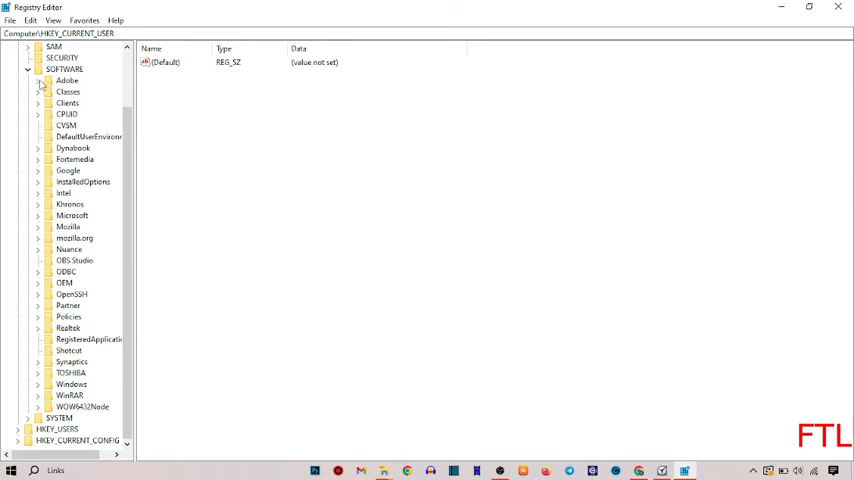
# - Expand the Adobe key to reveal Photoshop, view its context menu, then minimize Registry Editor
pyautogui.click(37, 80)
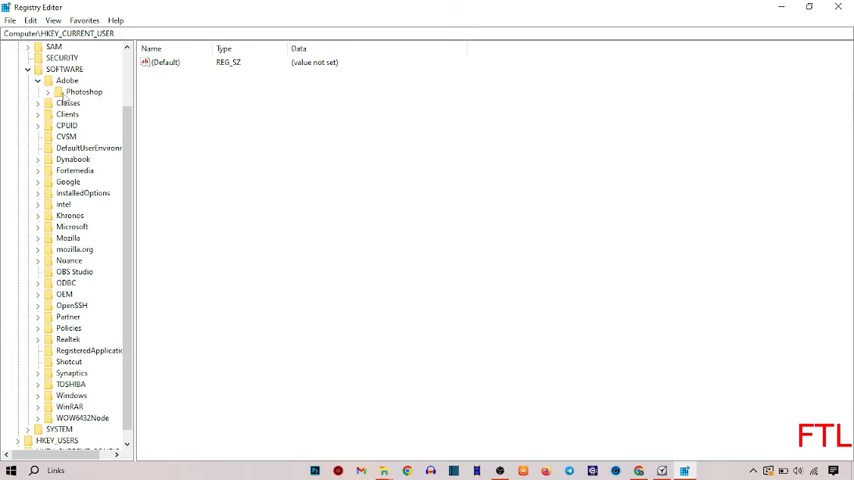
pyautogui.rightClick(67, 80)
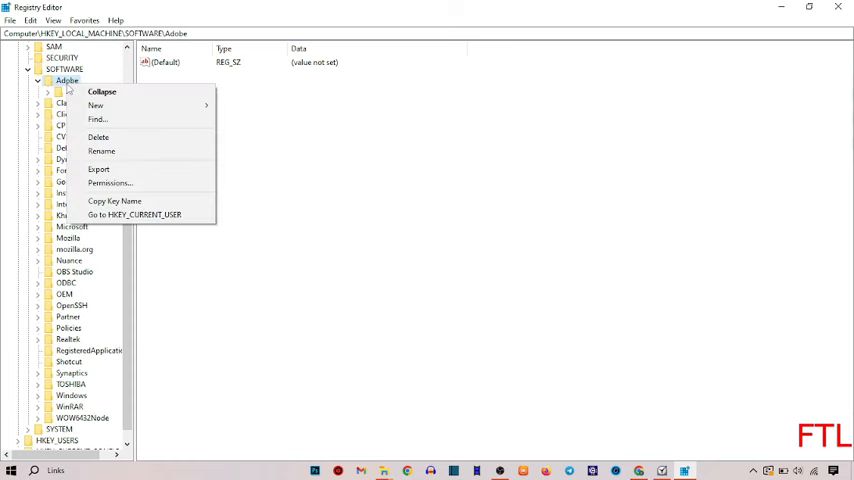
pyautogui.moveTo(140, 201)
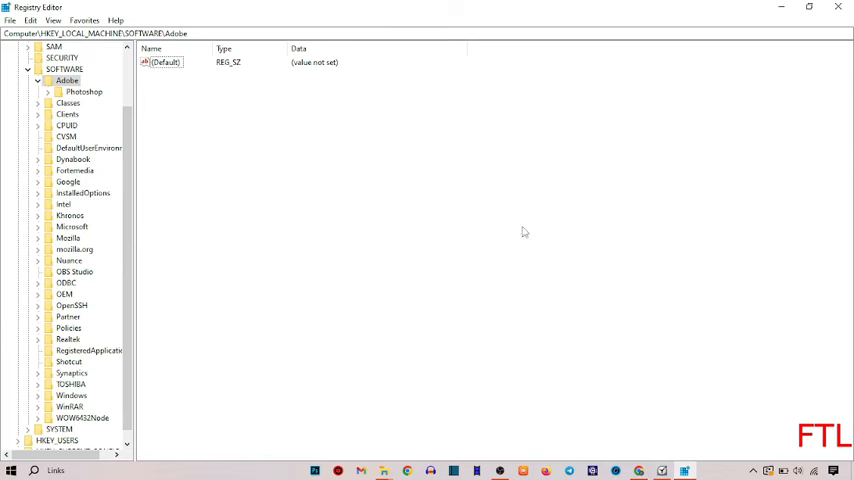
pyautogui.moveTo(626, 195)
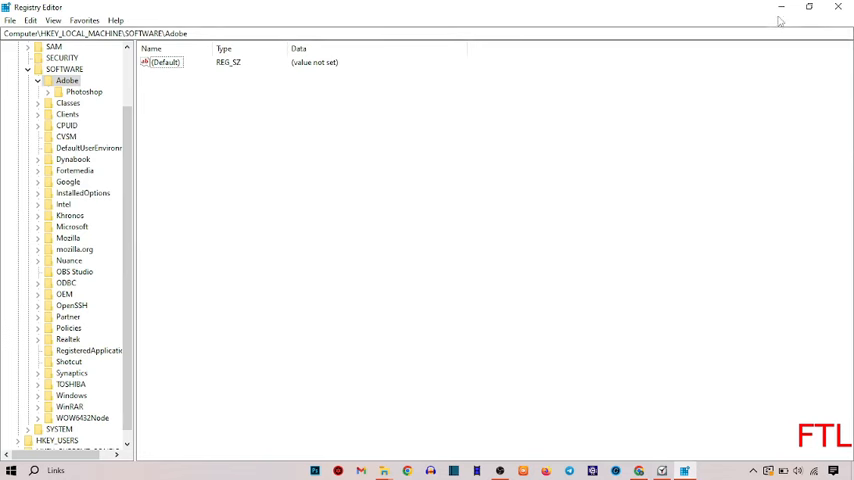
pyautogui.click(838, 7)
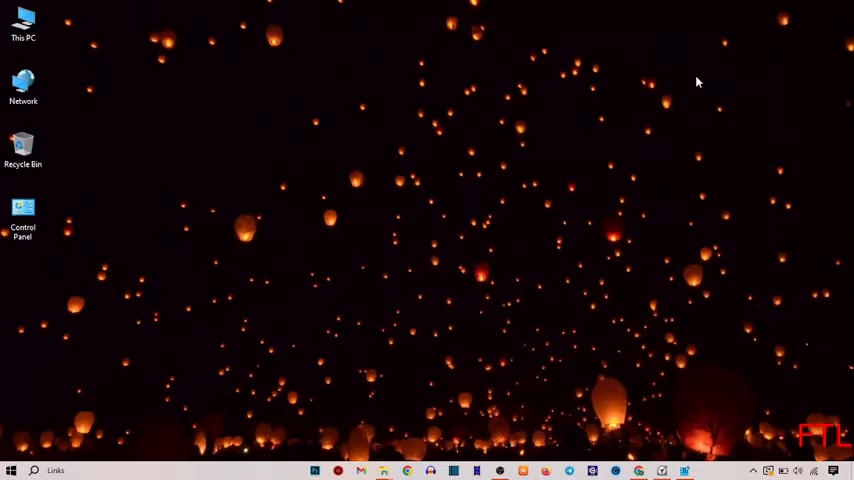